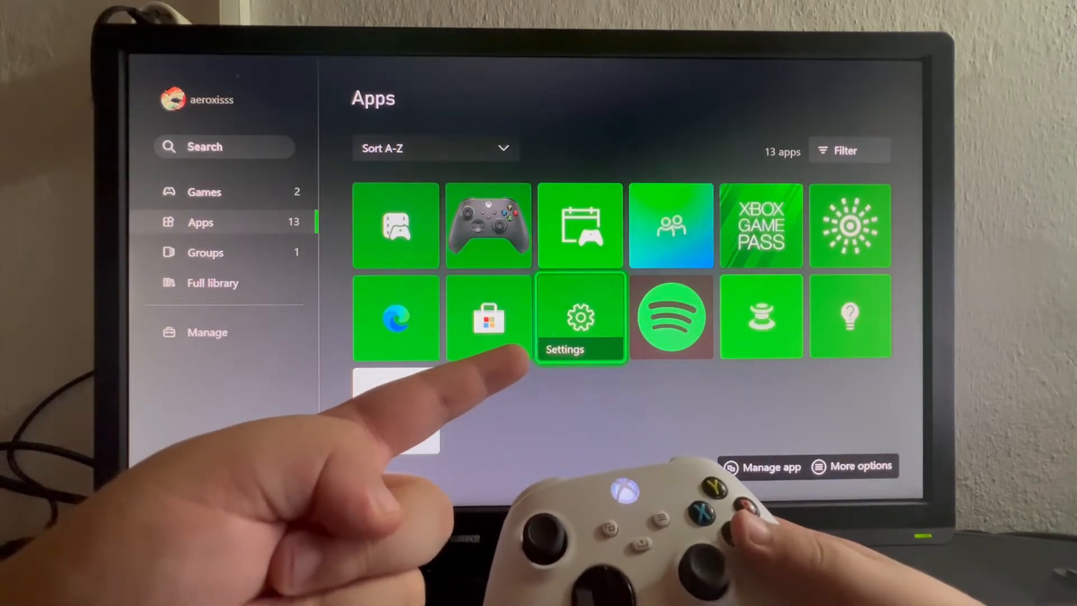
Step: Go from Settings to the account's Sign-in, security & PIN page, showing No barriers
{"action": "left_click", "coordinate": [580, 316]}
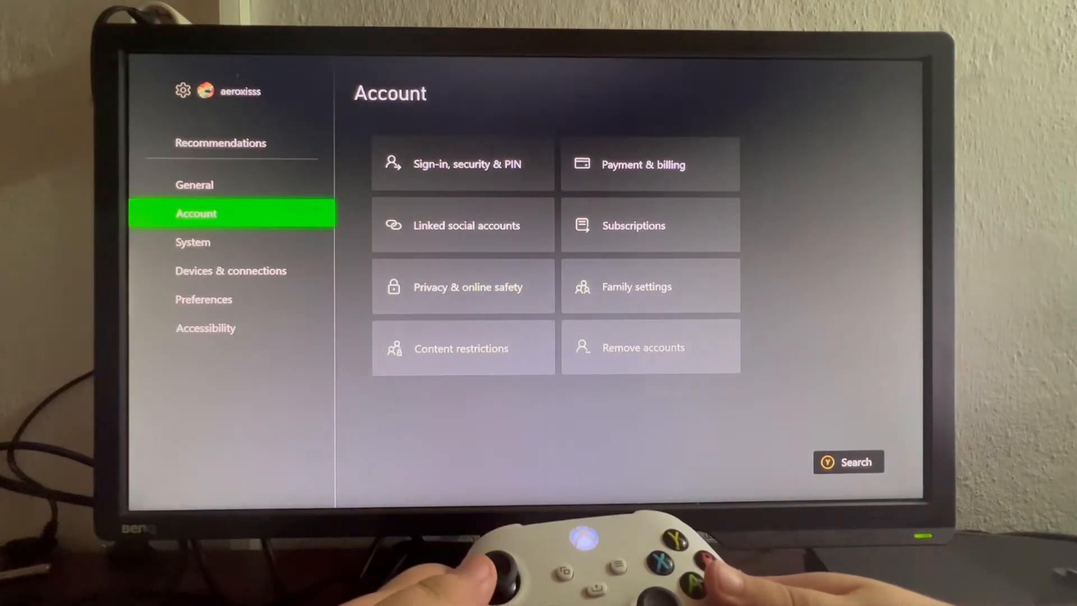
{"action": "left_click", "coordinate": [463, 163]}
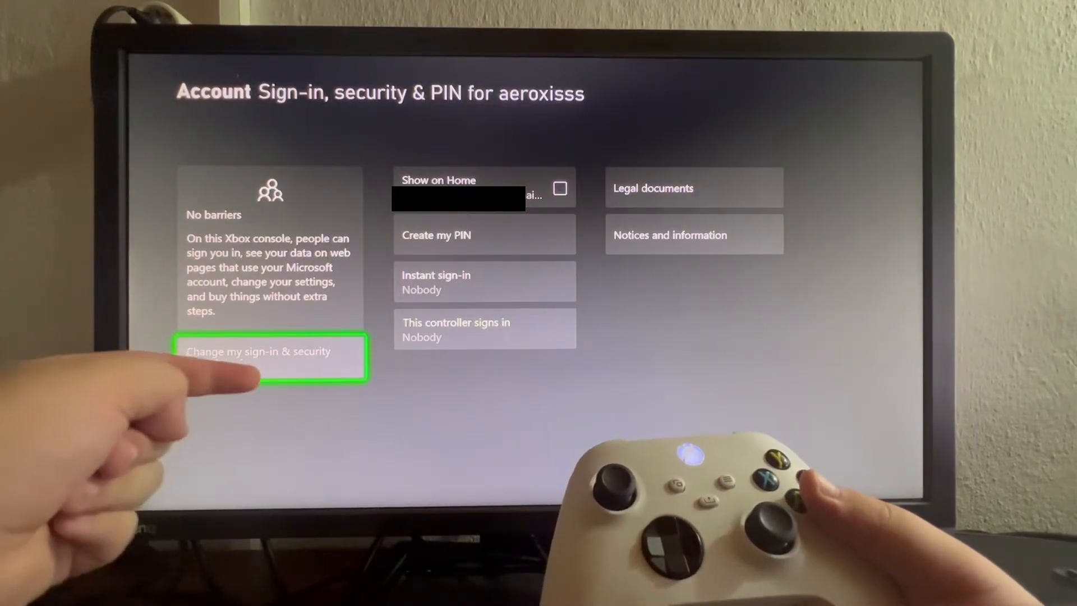
Step: Browse the sign-in preferences: No barriers, Ask for my PIN, Lock it down, Custom
{"action": "left_click", "coordinate": [270, 357]}
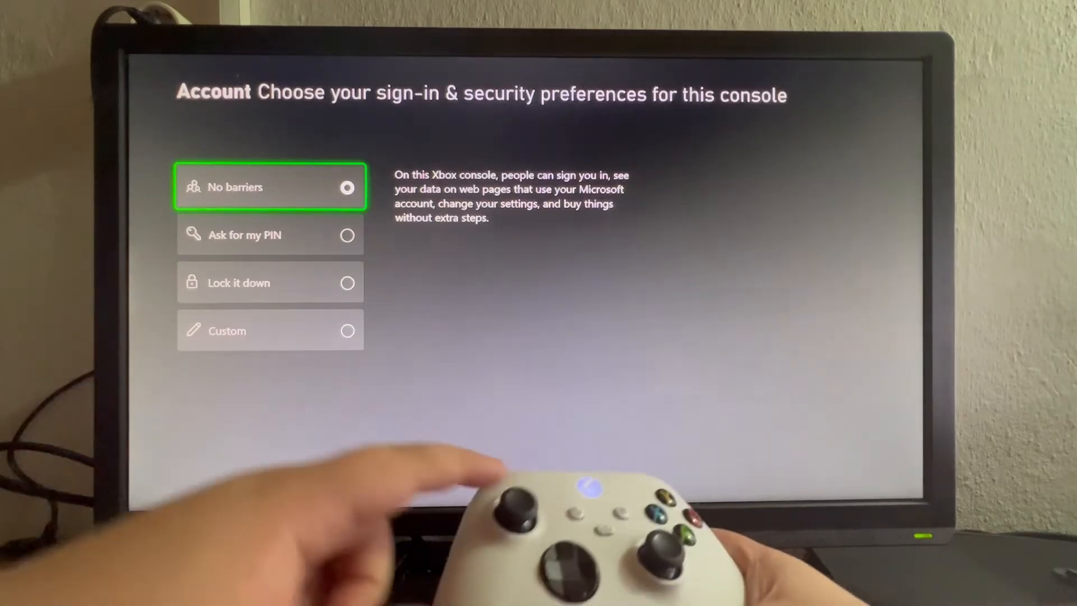
{"action": "key", "text": "Down"}
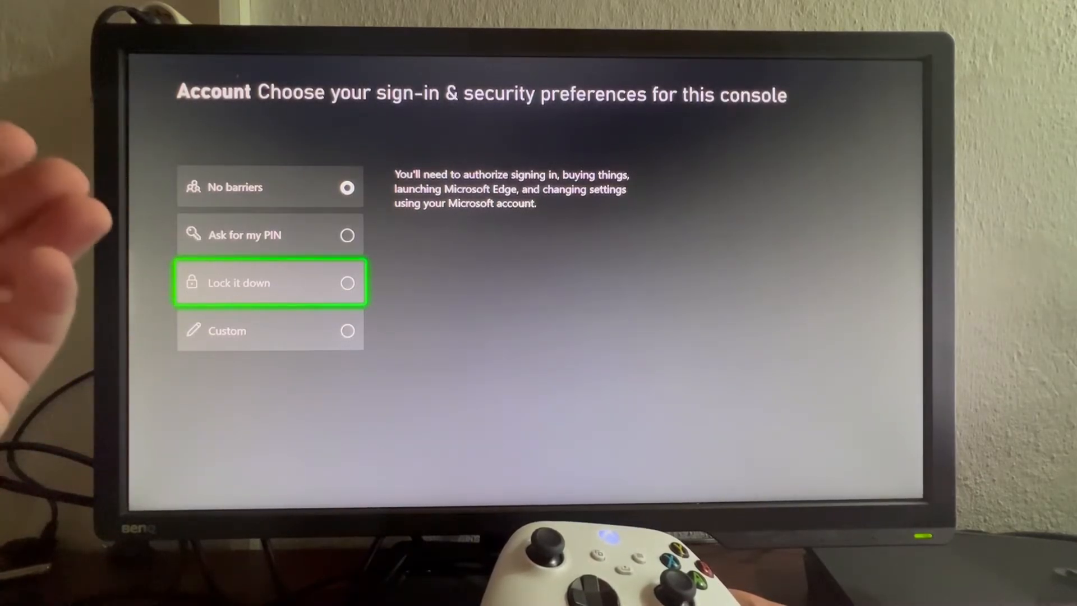
{"action": "key", "text": "Down"}
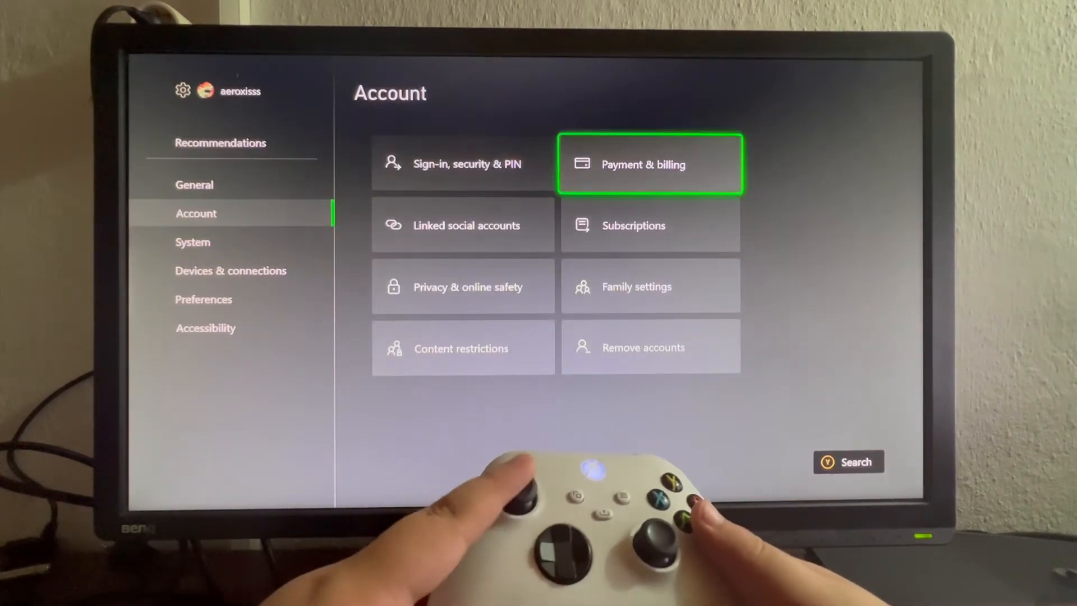
Step: Leave the sign-in preferences, reaching the Who's playing today? profile screen
{"action": "left_click", "coordinate": [649, 163]}
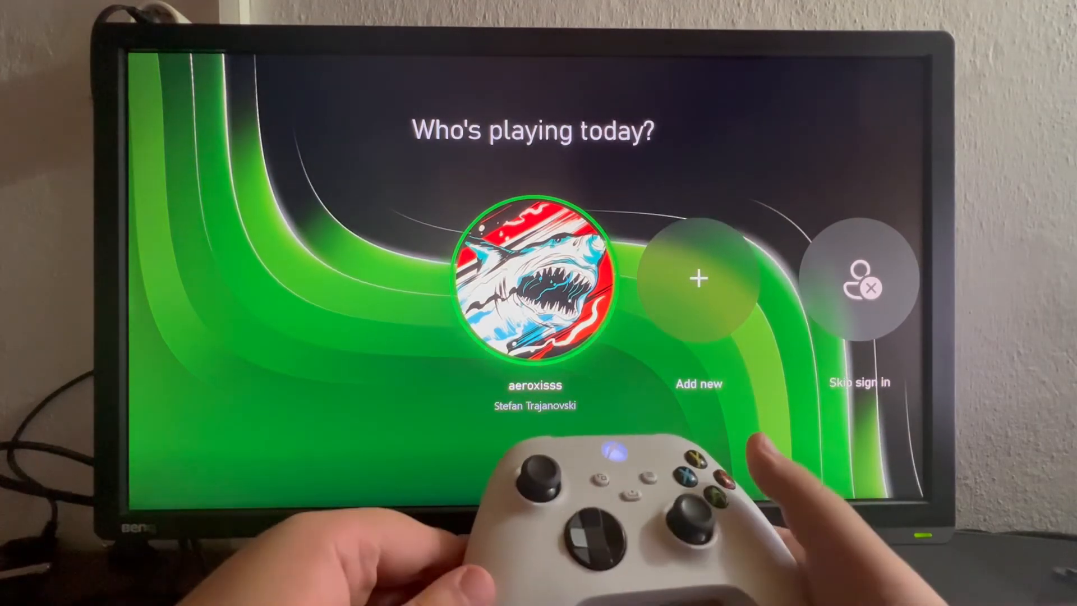
Step: Choose the profile and confirm the Enter your PIN screen requests a 6-digit PIN
{"action": "left_click", "coordinate": [534, 278]}
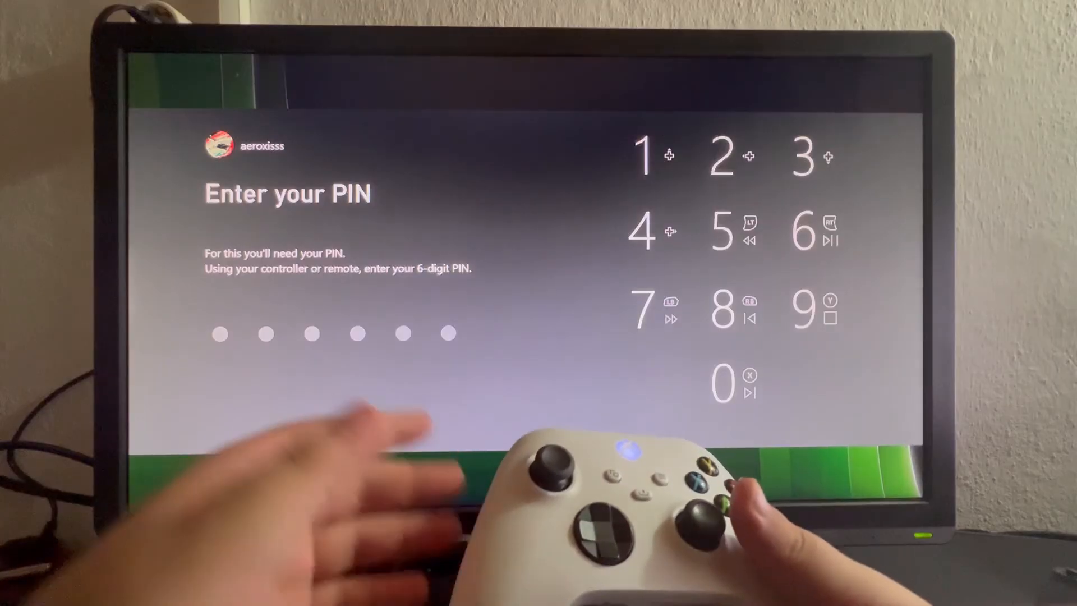